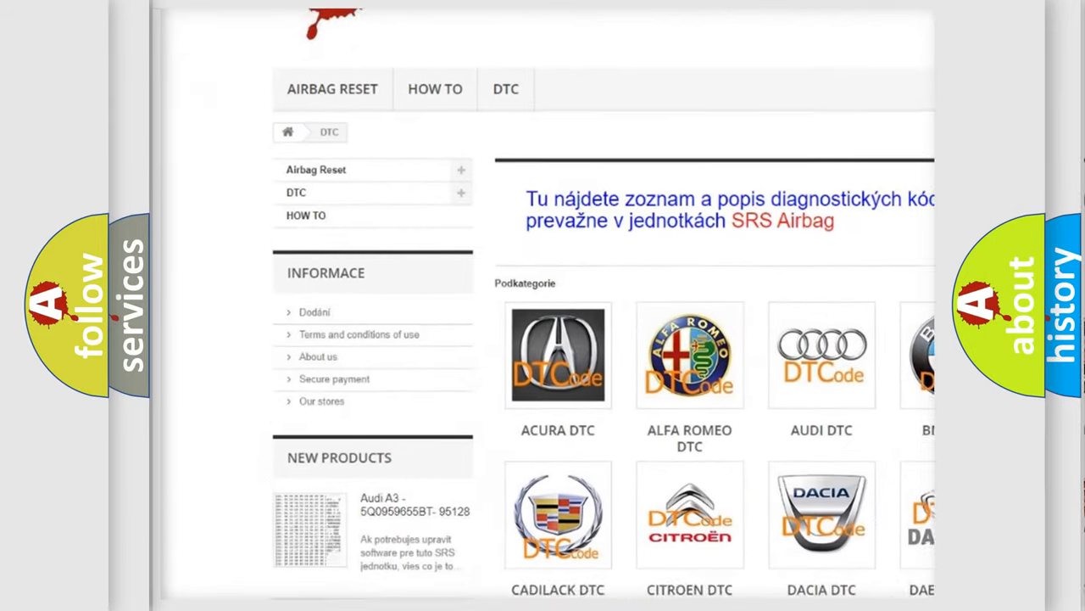
scroll("down", 3)
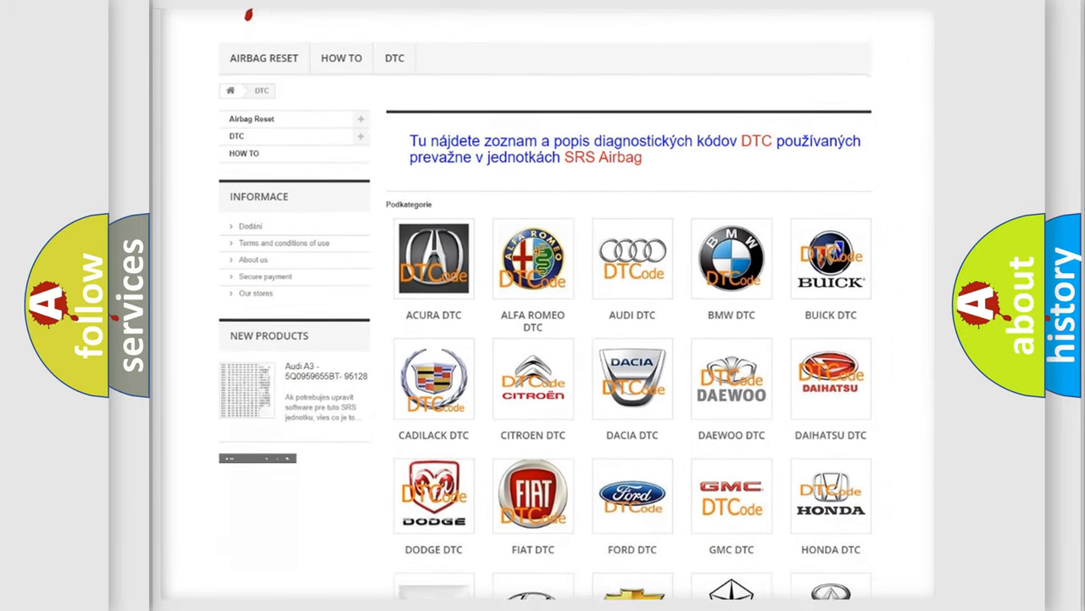
scroll("down", 3)
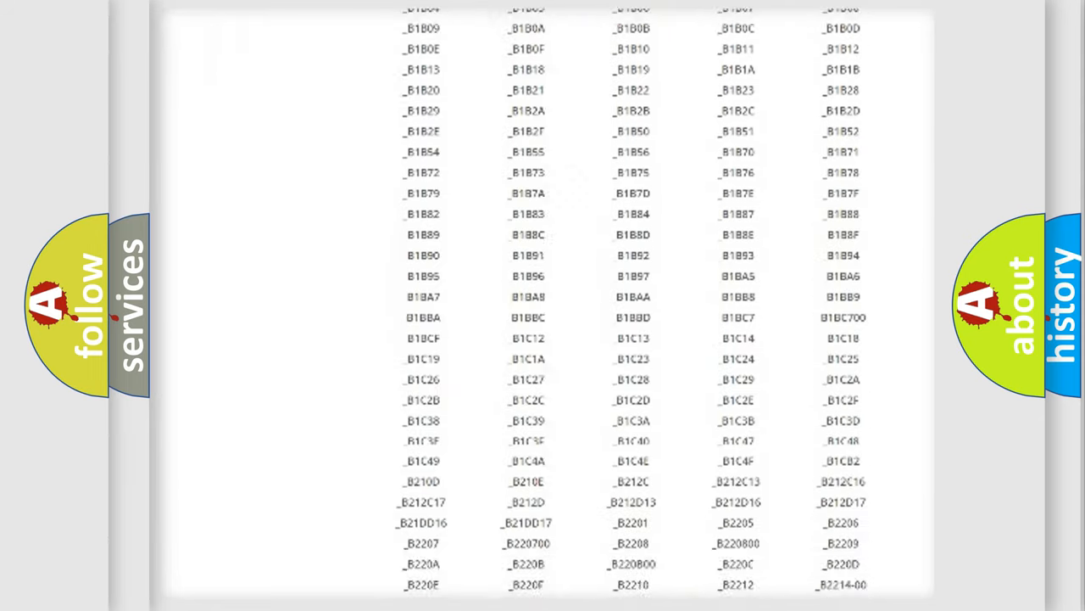
scroll("down", 3)
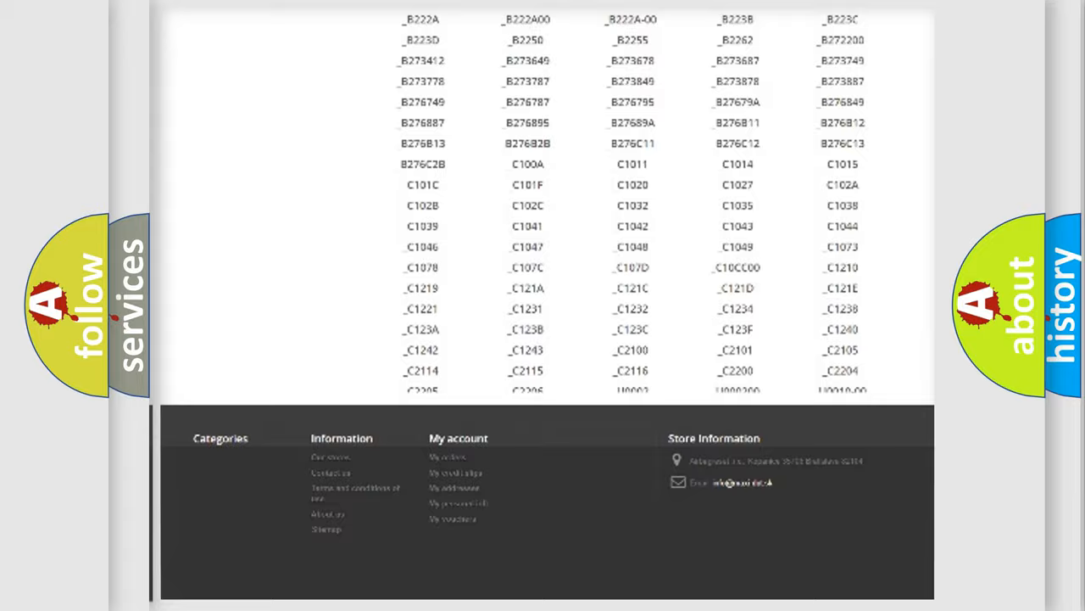
scroll("up", 3)
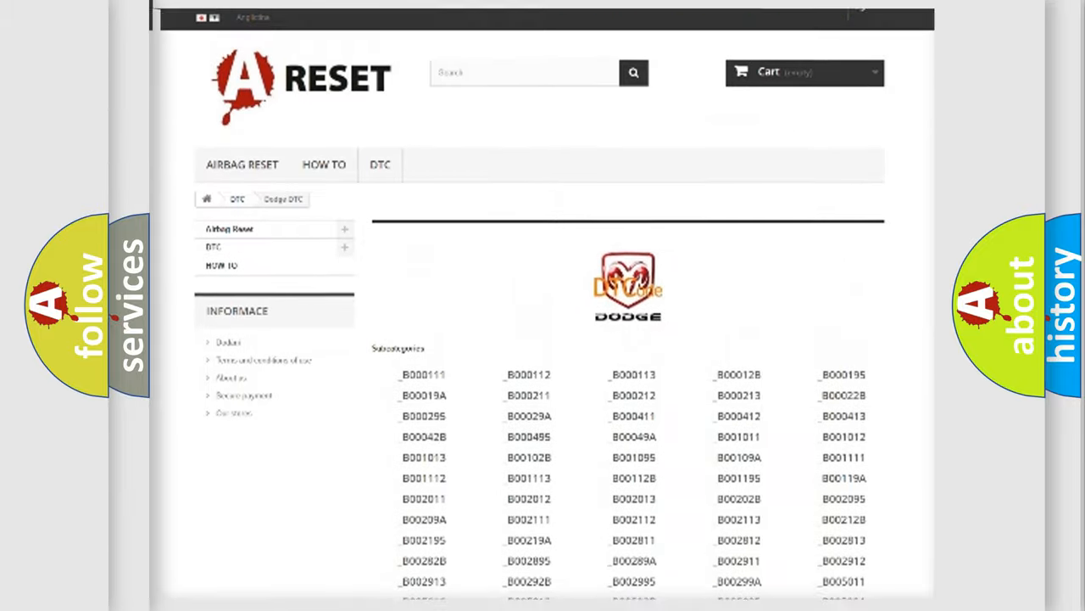